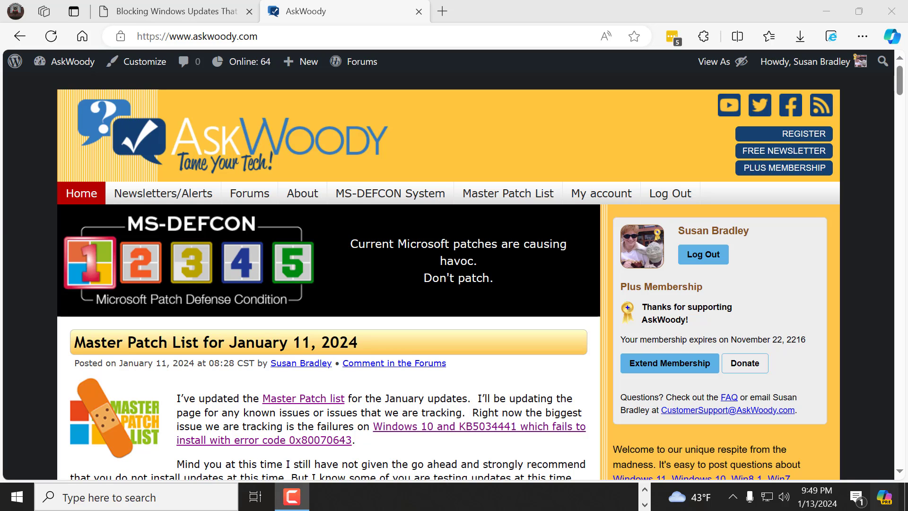
mouse_move(247, 79)
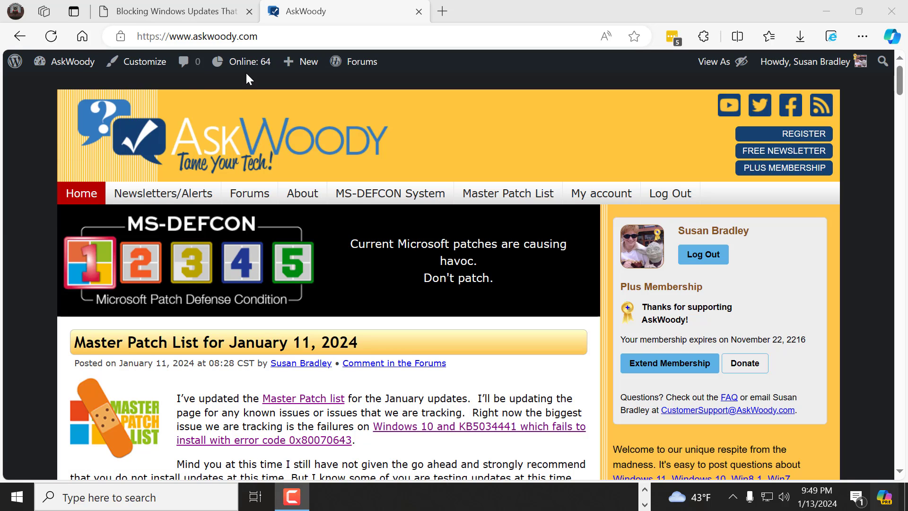
Step: Scroll the AskWoody home page down to the 'MS-DEFCON 1: Partition size blocks update' post
click(243, 61)
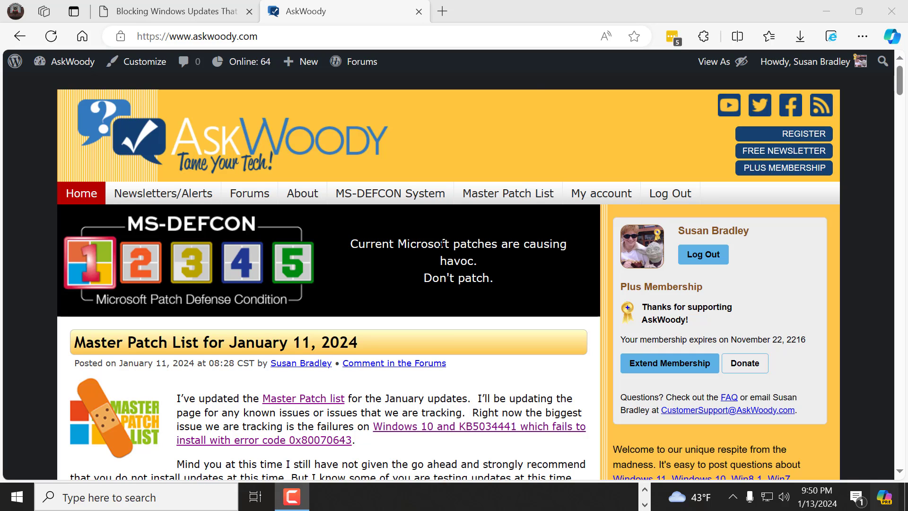
mouse_move(311, 246)
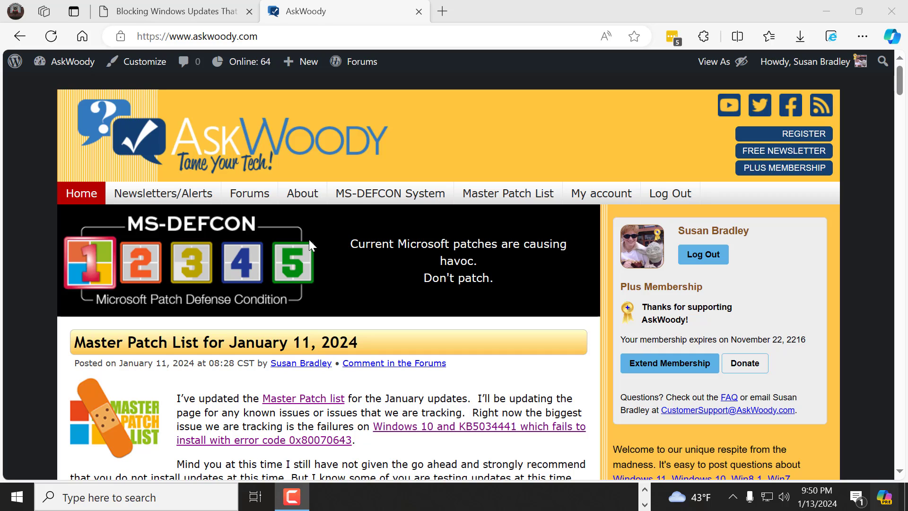
mouse_move(467, 345)
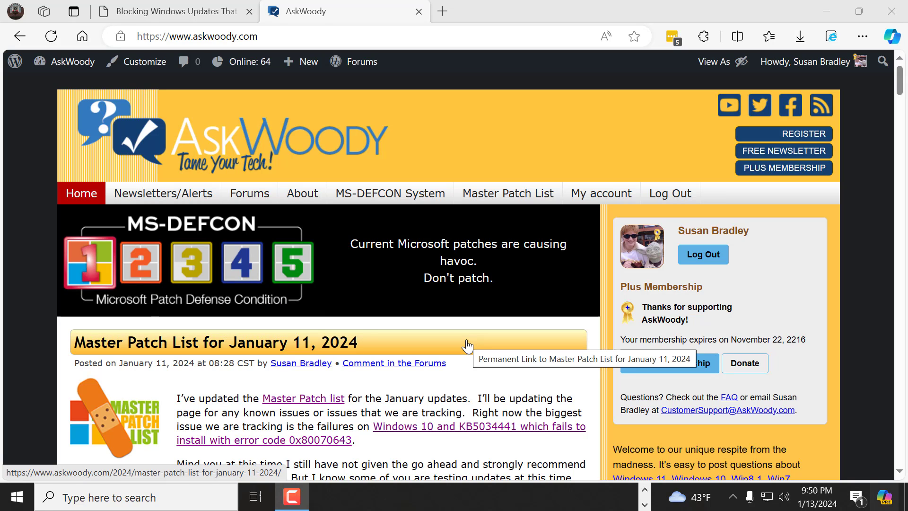
mouse_move(879, 114)
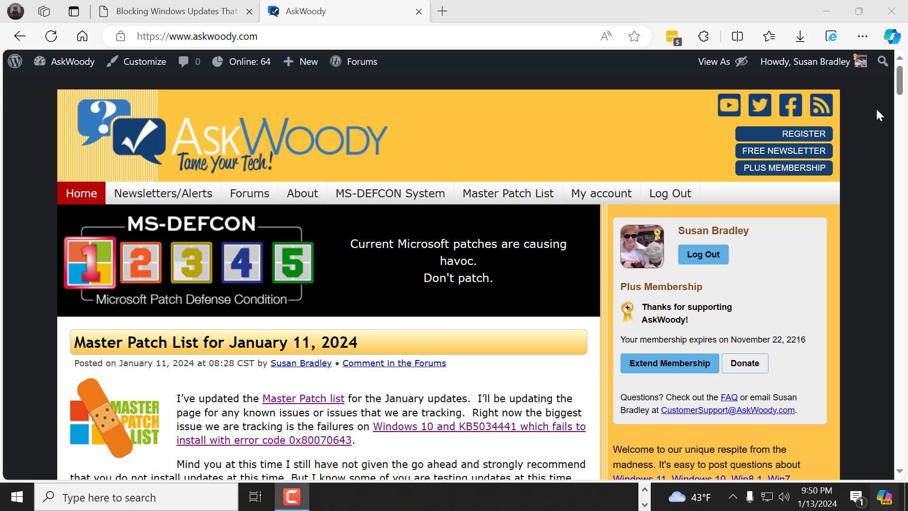
scroll(down, 3)
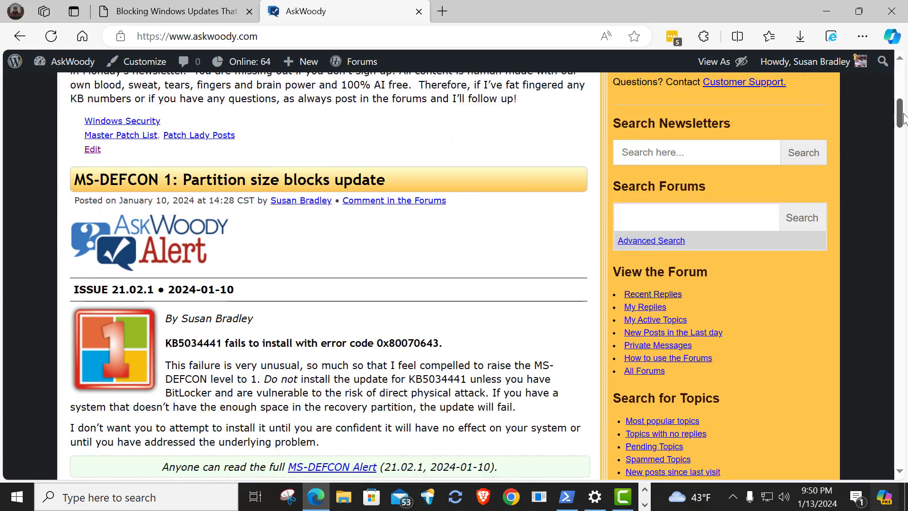
scroll(down, 3)
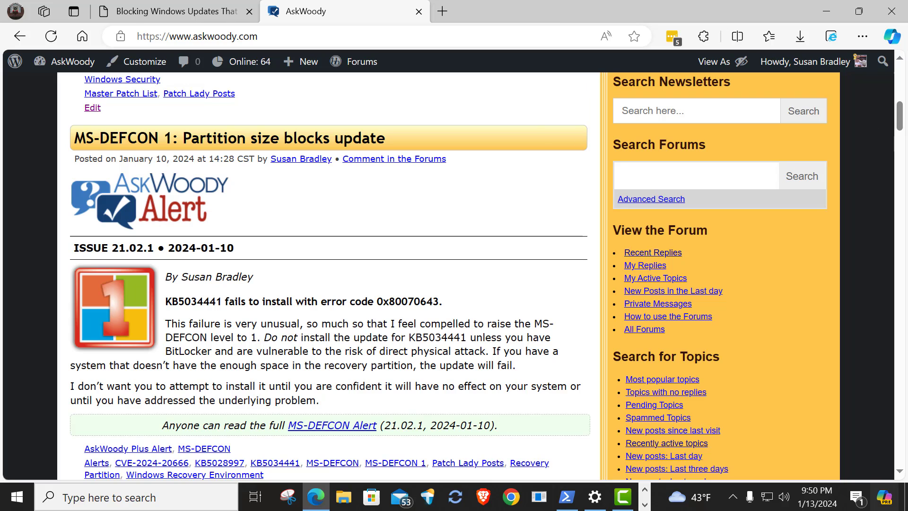
mouse_move(845, 150)
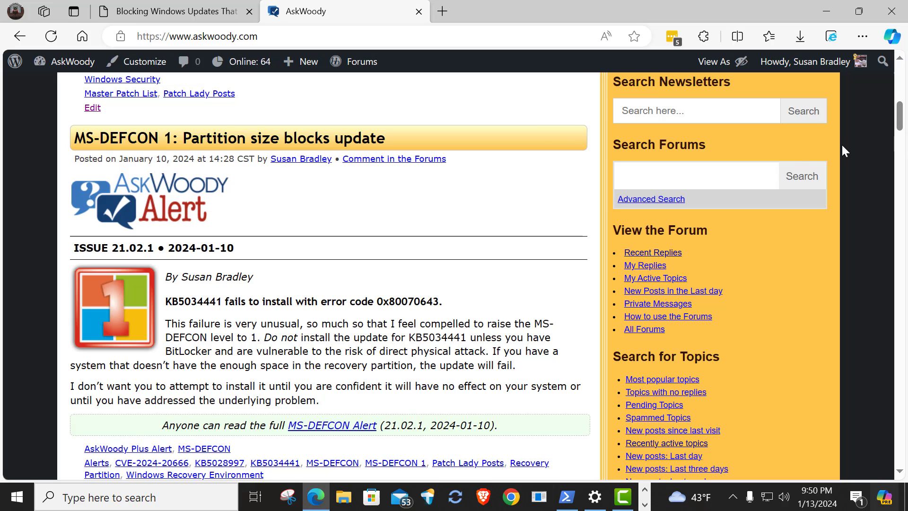
mouse_move(510, 270)
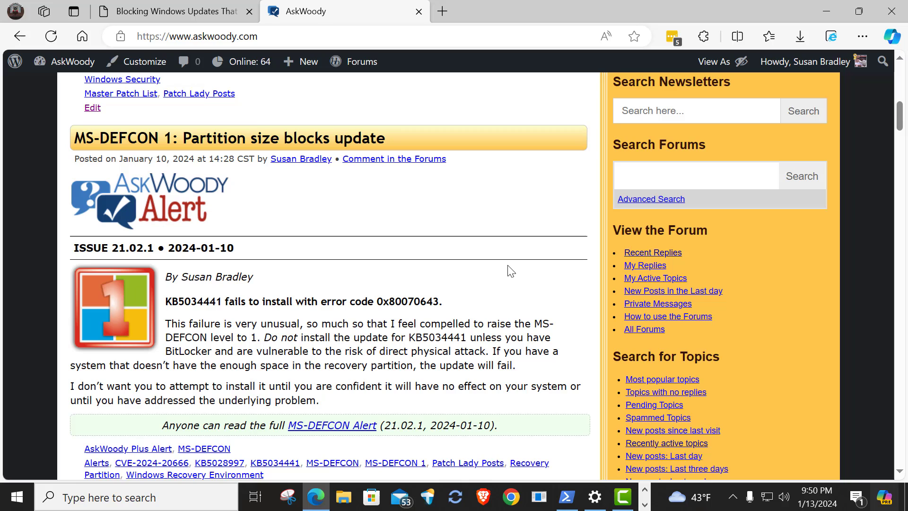
mouse_move(471, 362)
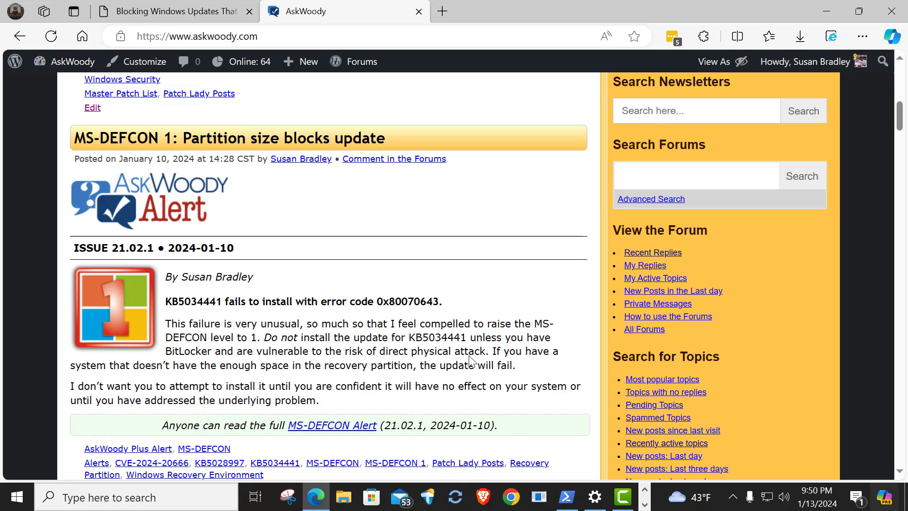
mouse_move(594, 497)
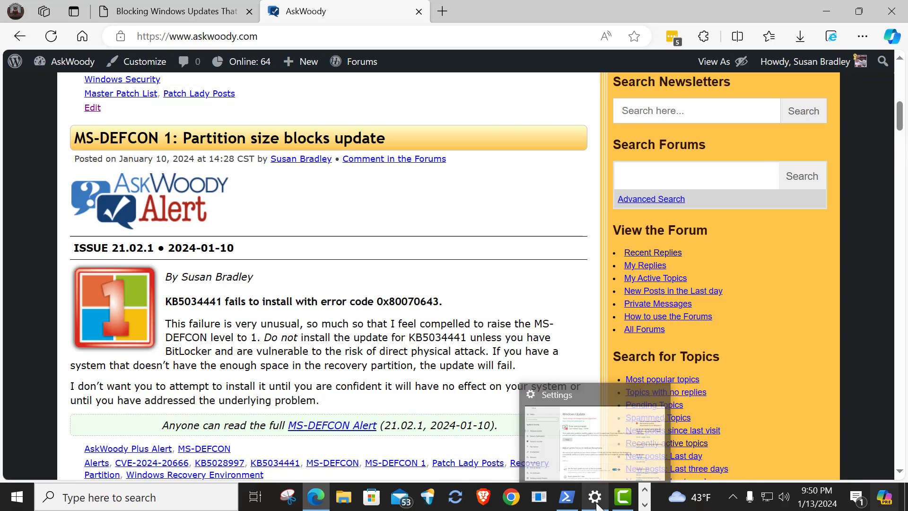
Step: Open Windows Settings to the Windows Update page showing error 0x80070643
click(595, 497)
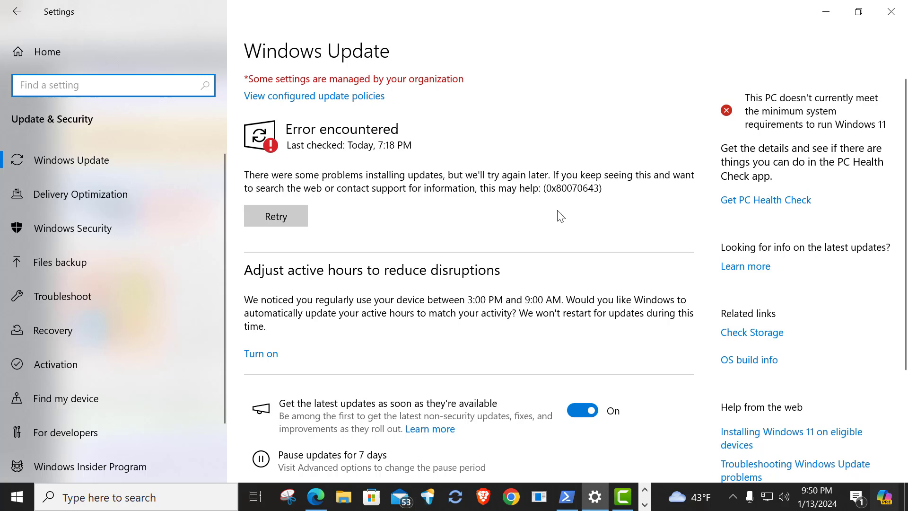
mouse_move(551, 191)
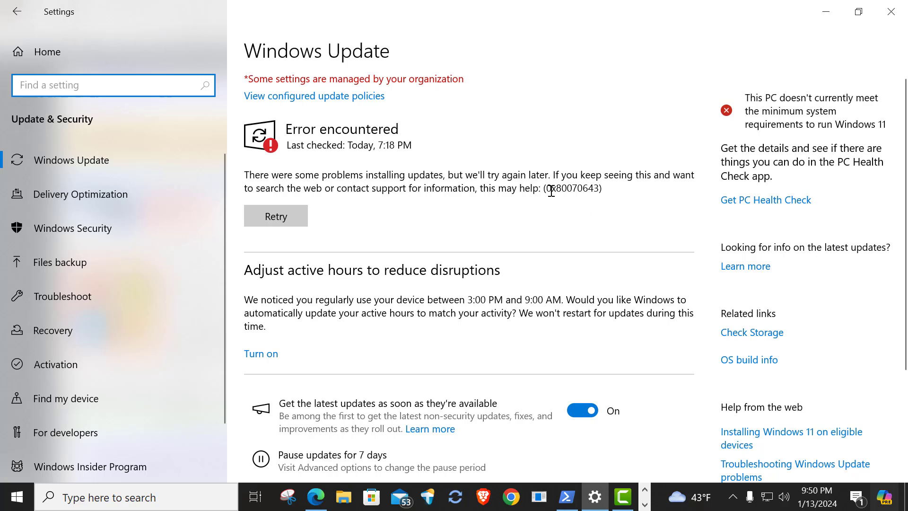
mouse_move(570, 188)
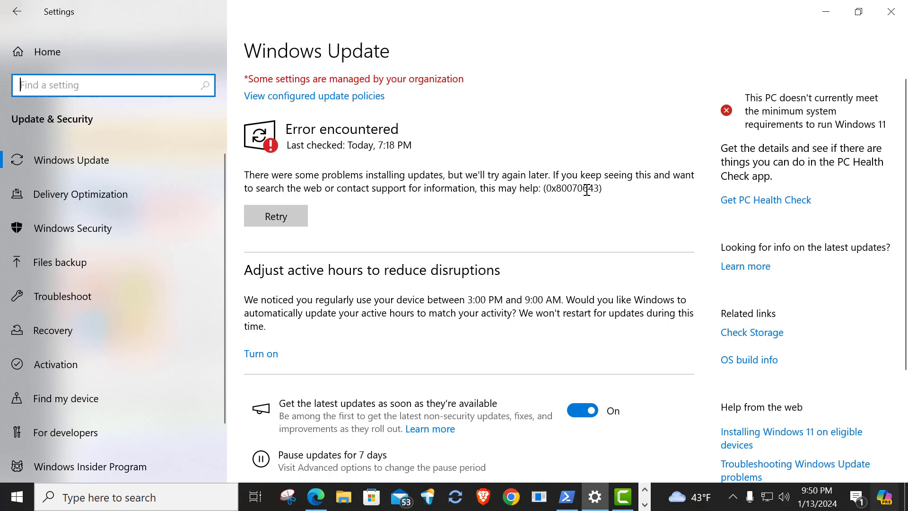
mouse_move(565, 203)
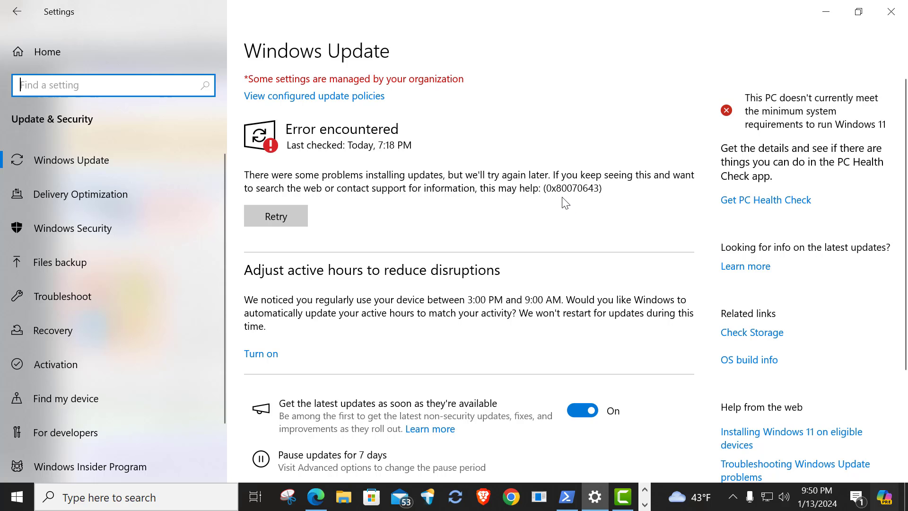
mouse_move(402, 130)
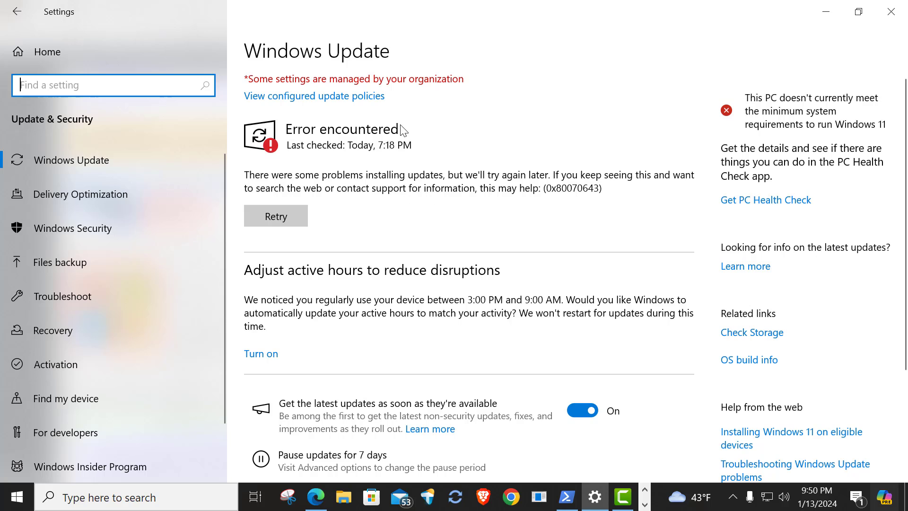
mouse_move(334, 268)
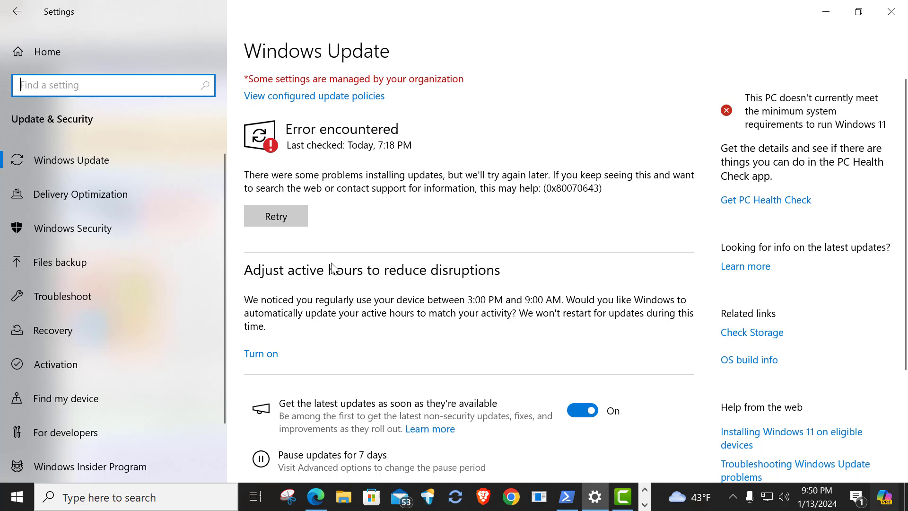
mouse_move(354, 253)
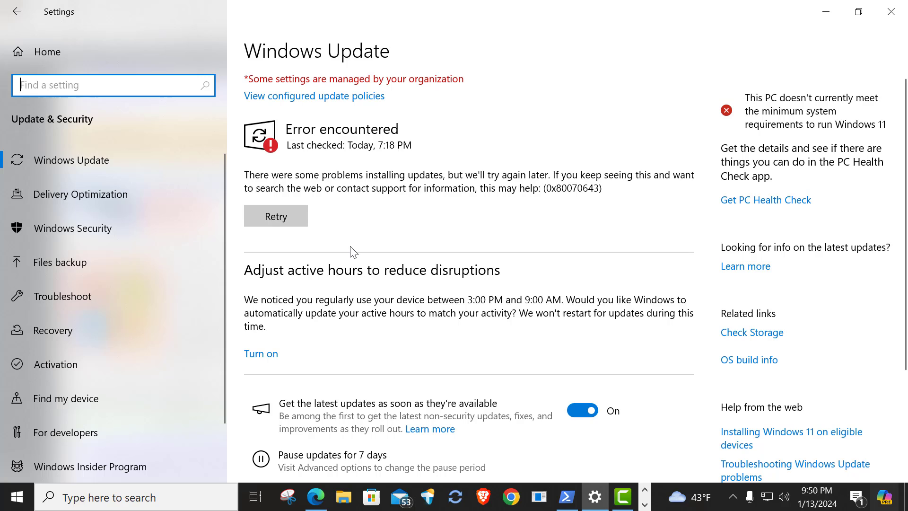
mouse_move(388, 274)
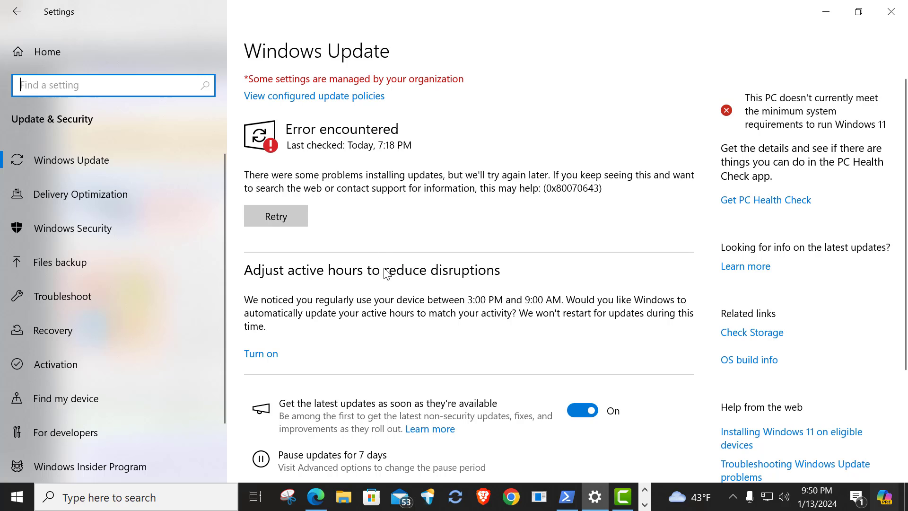
mouse_move(555, 399)
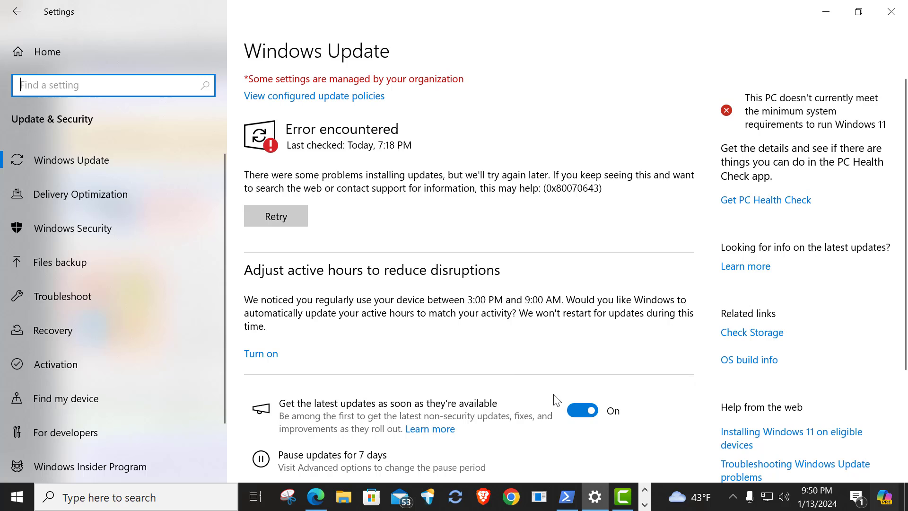
mouse_move(426, 388)
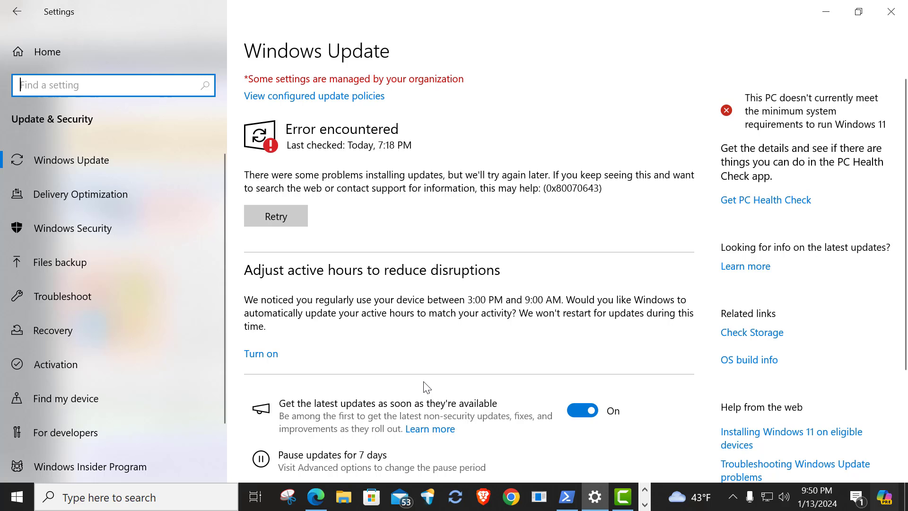
mouse_move(343, 394)
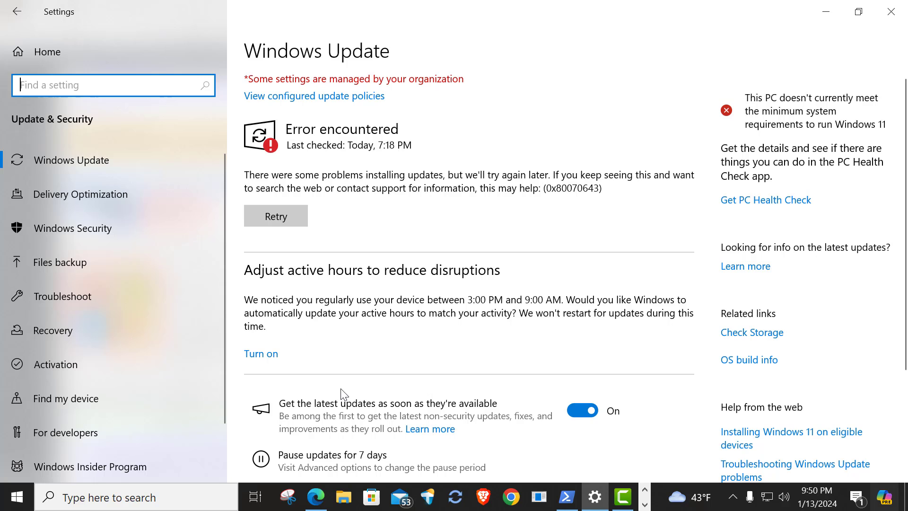
mouse_move(393, 394)
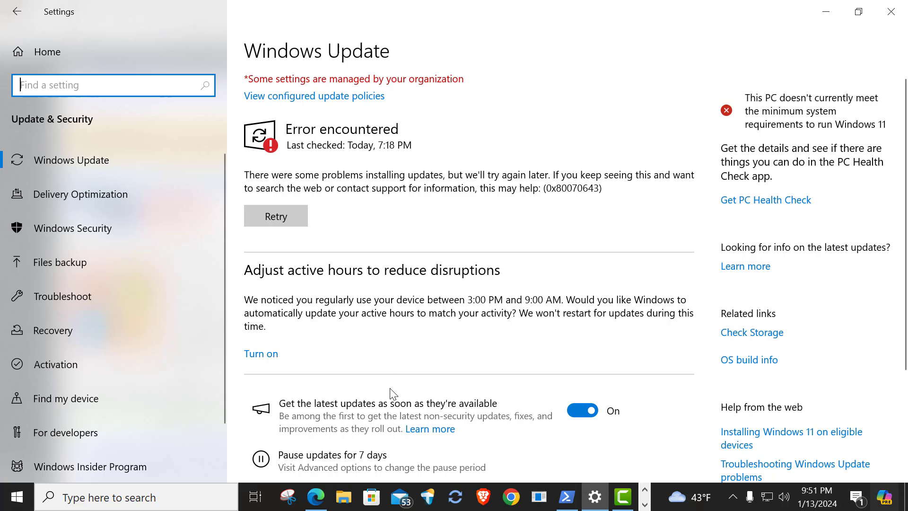
mouse_move(316, 497)
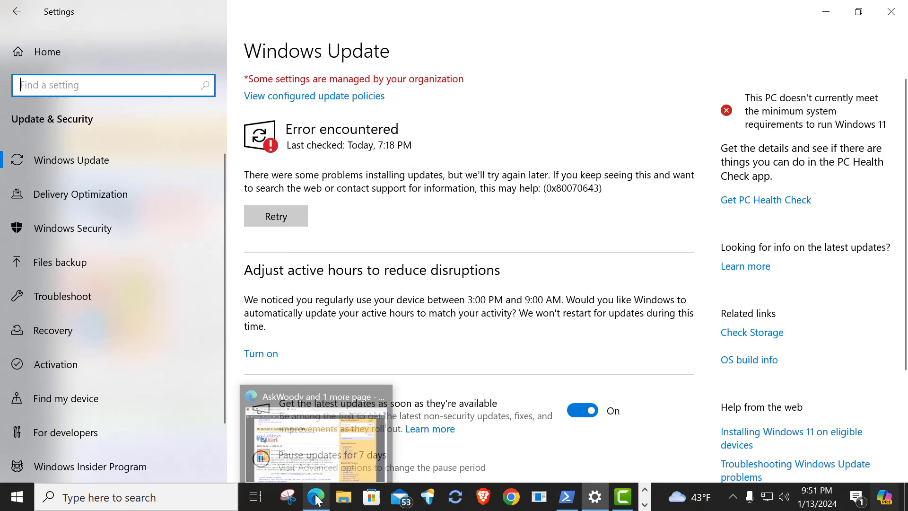
Step: Return to blockapatch.com and scroll to the WUSHOWHIDE.DIAGCAB download section
click(316, 434)
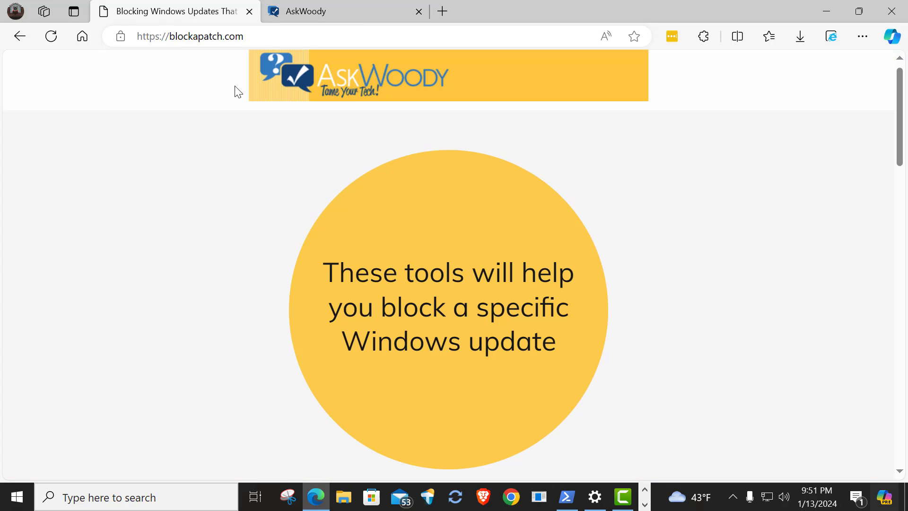
mouse_move(178, 239)
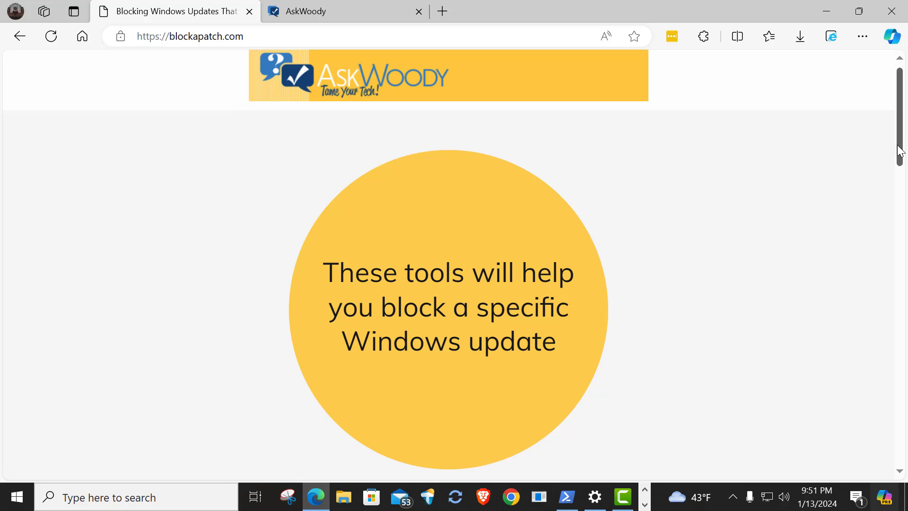
scroll(down, 3)
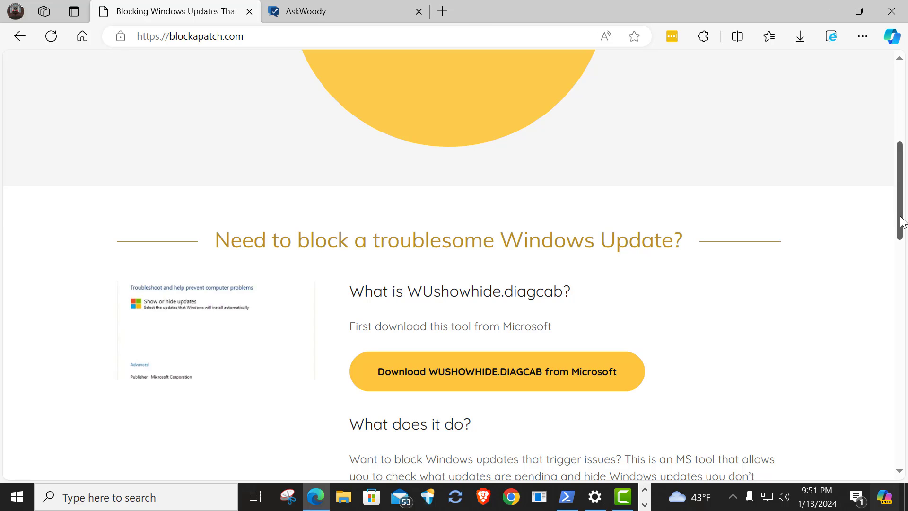
mouse_move(683, 201)
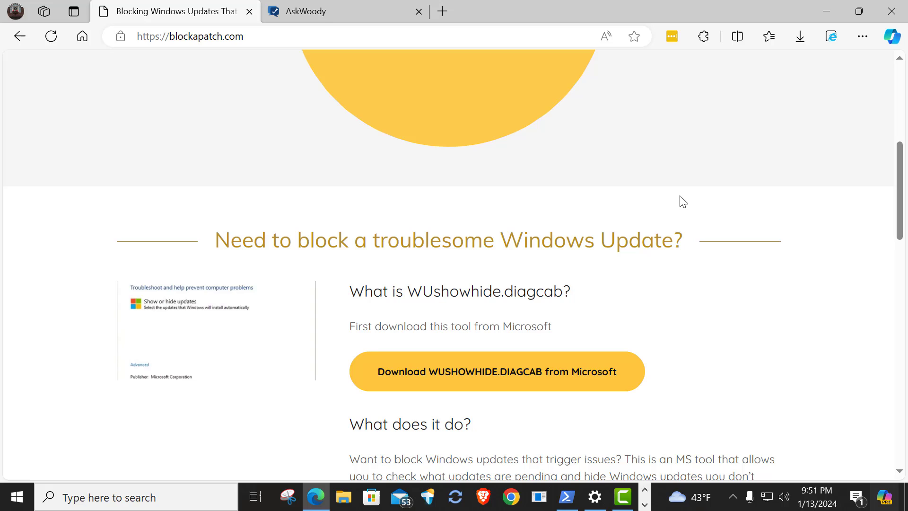
mouse_move(866, 281)
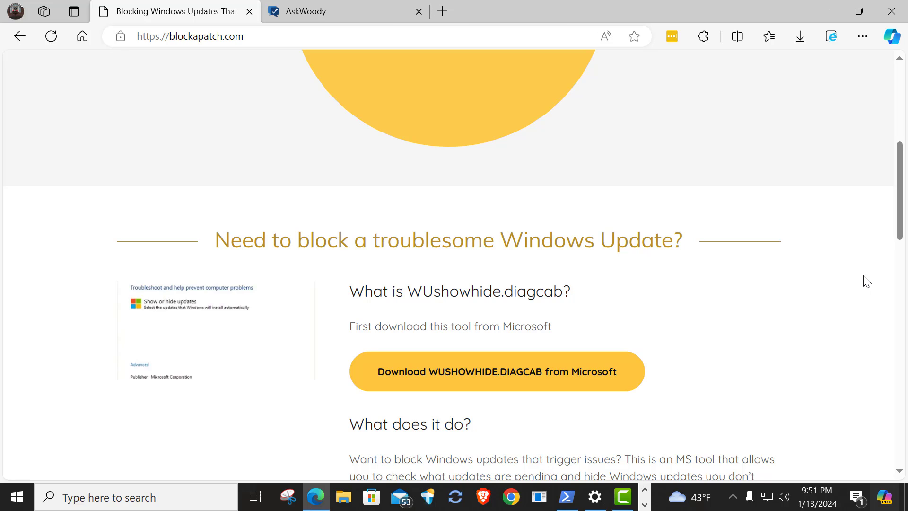
mouse_move(861, 302)
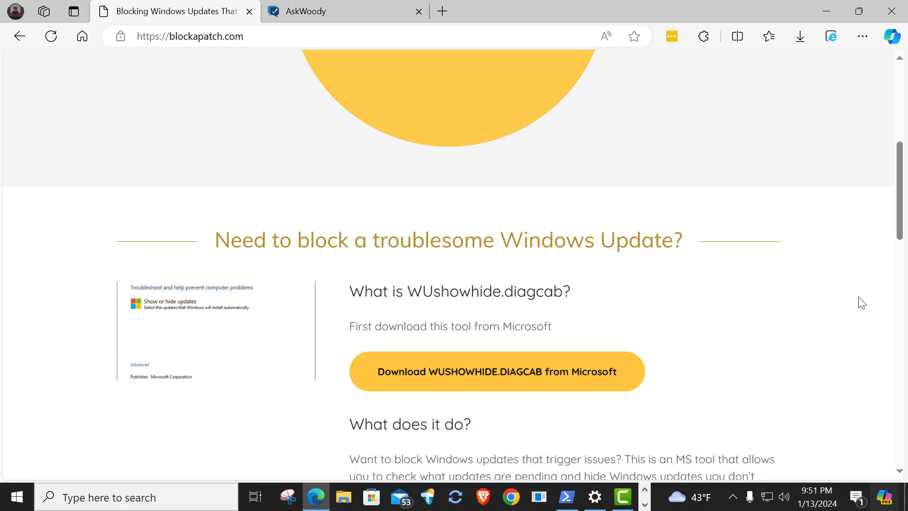
mouse_move(483, 314)
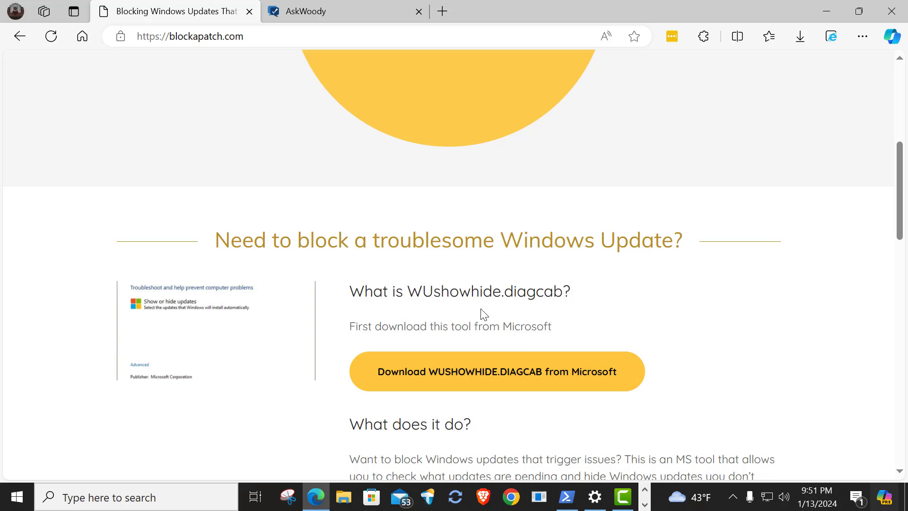
mouse_move(494, 371)
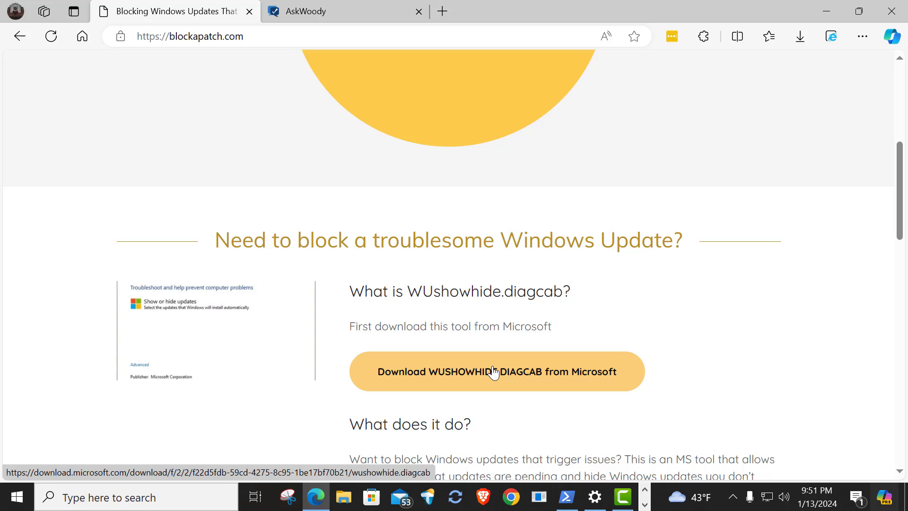
mouse_move(495, 376)
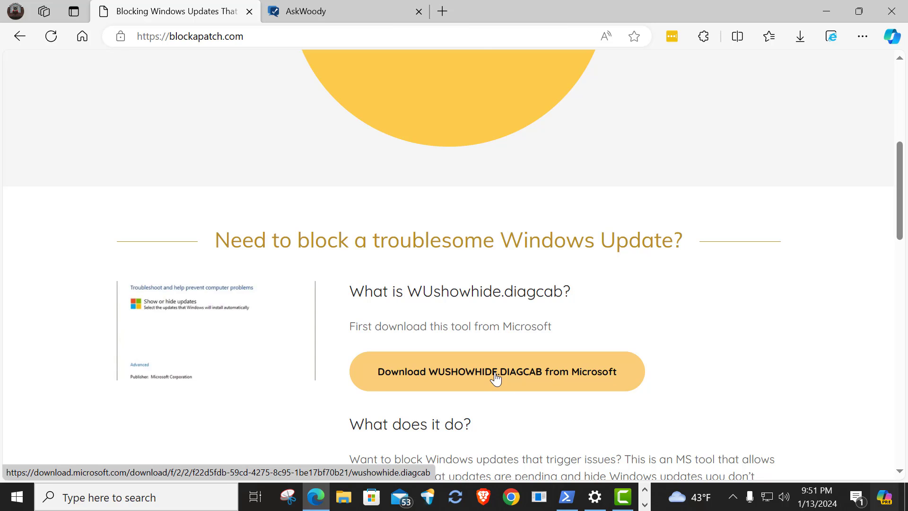
mouse_move(475, 381)
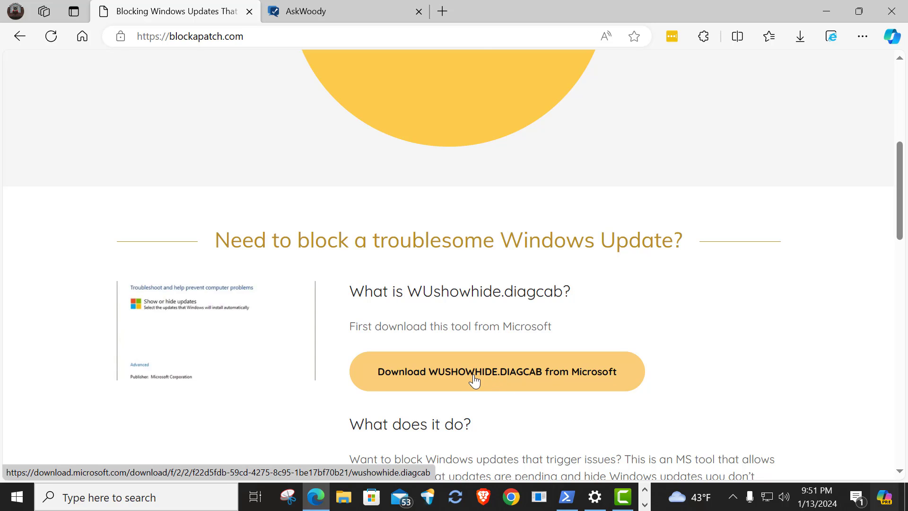
mouse_move(671, 345)
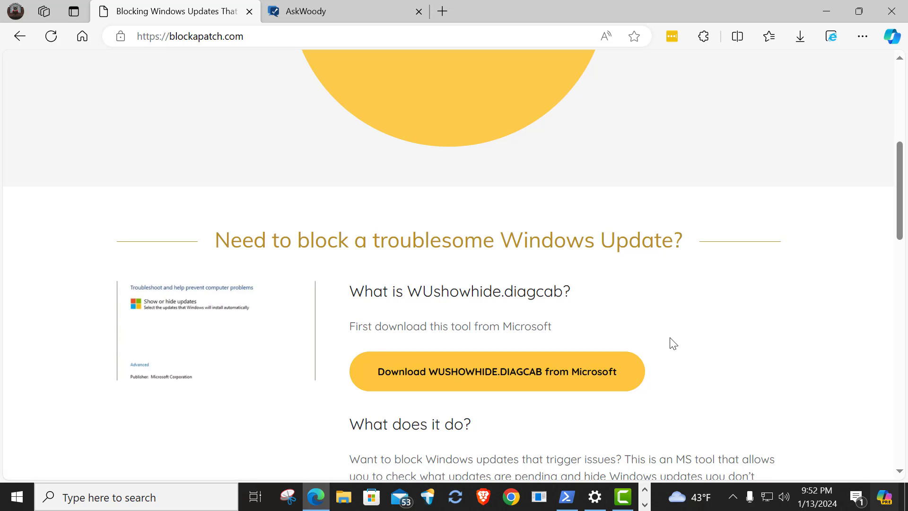
mouse_move(685, 340)
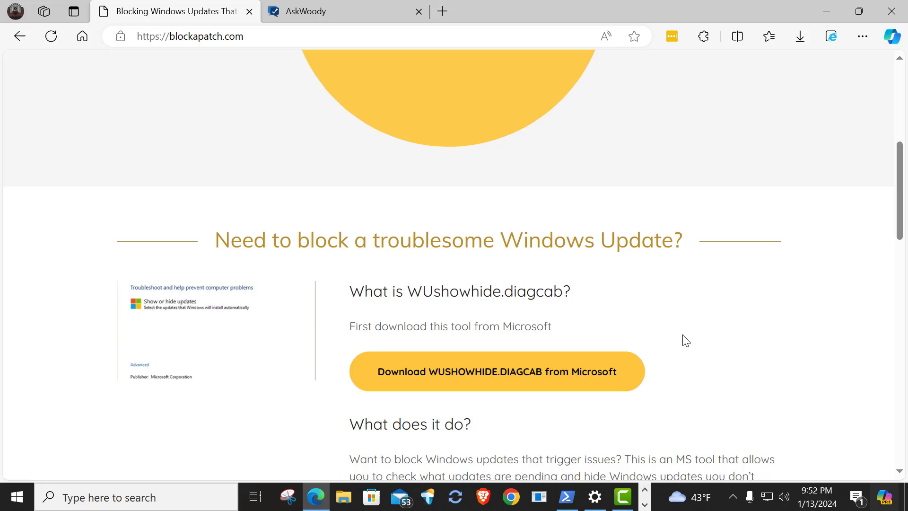
mouse_move(652, 319)
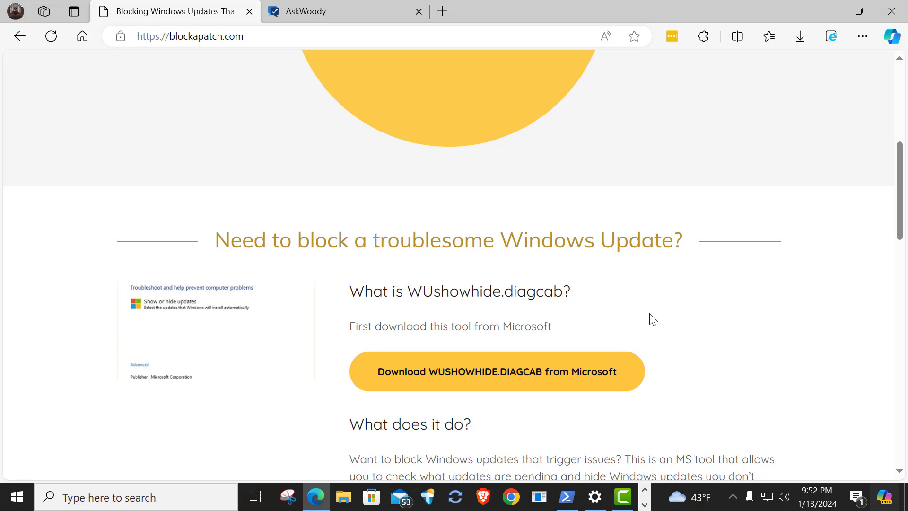
mouse_move(621, 326)
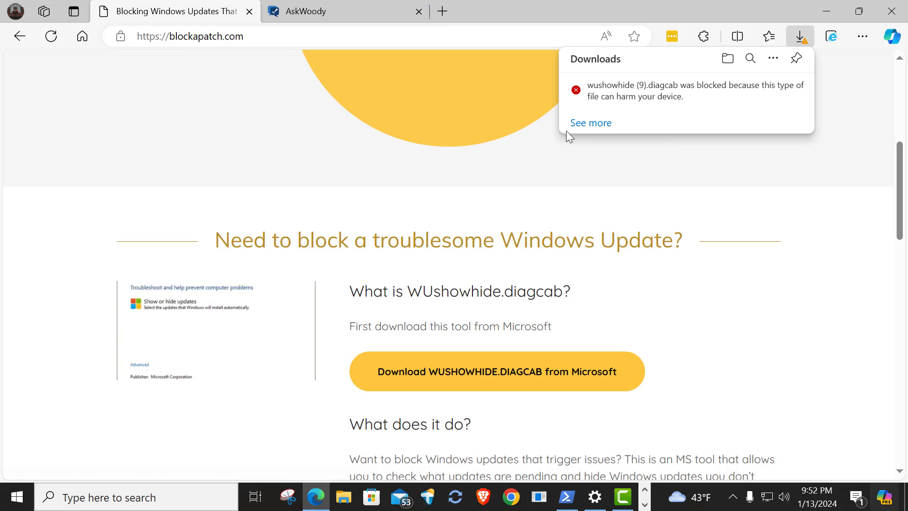
mouse_move(647, 111)
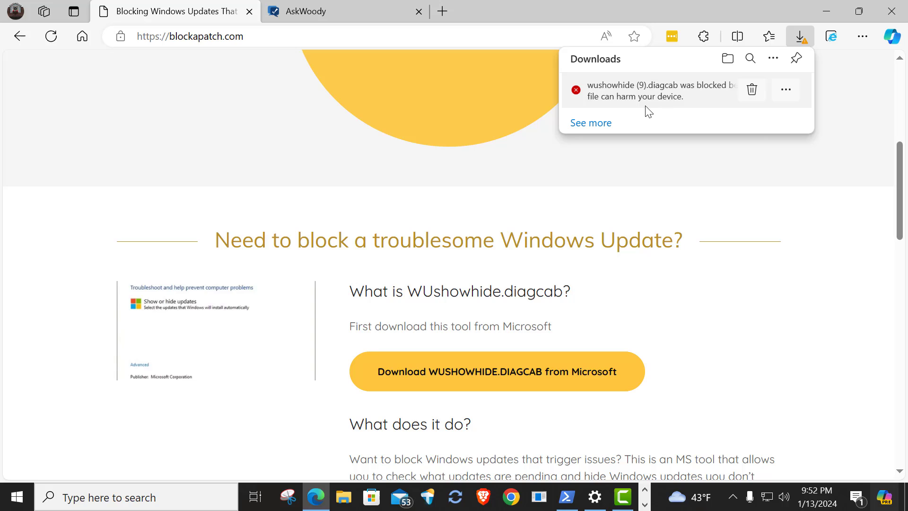
mouse_move(751, 149)
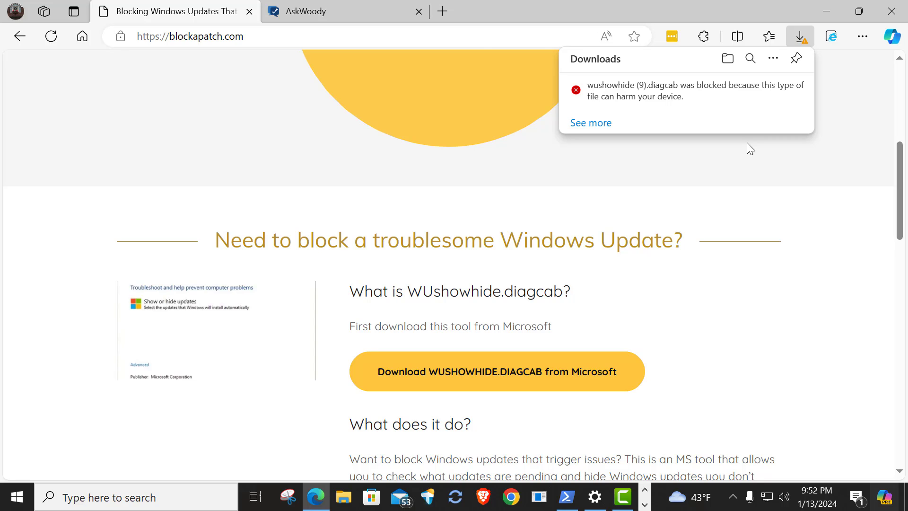
mouse_move(680, 151)
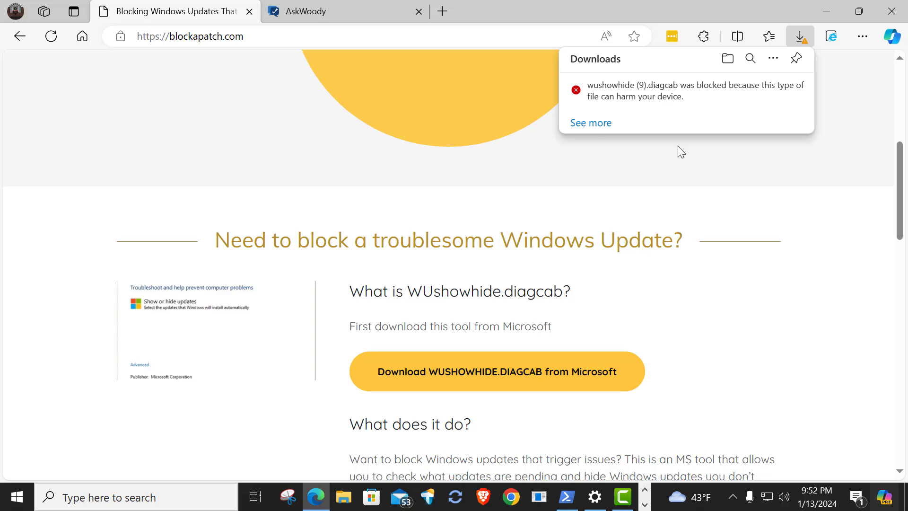
Step: Keep the blocked wushowhide (10).diagcab download from Edge's full downloads list
click(589, 123)
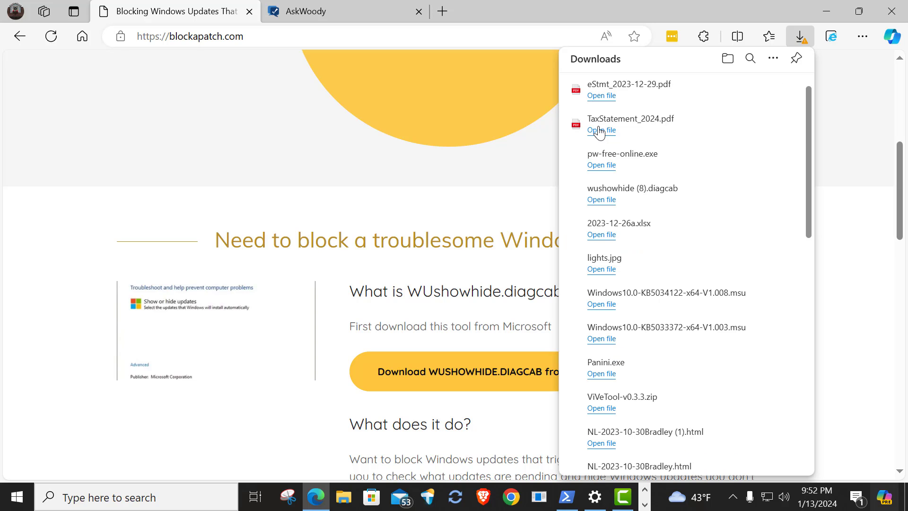
mouse_move(635, 101)
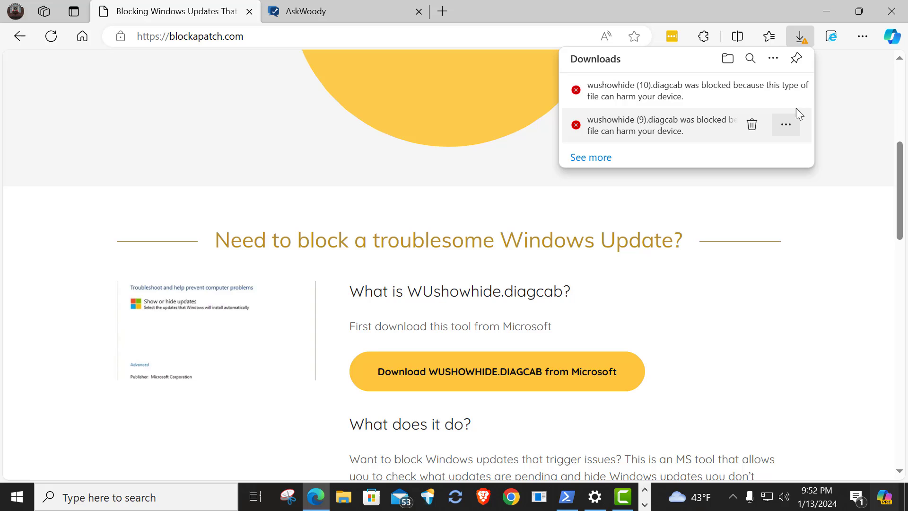
mouse_move(786, 90)
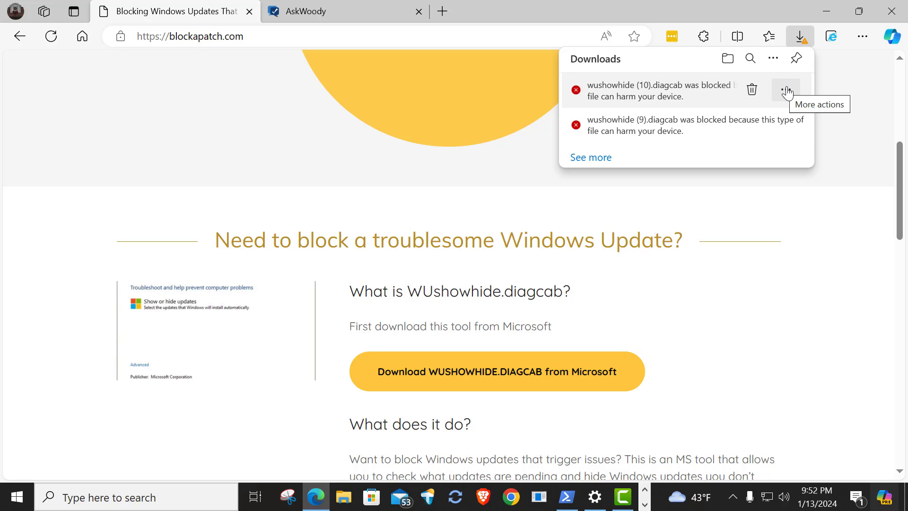
click(784, 90)
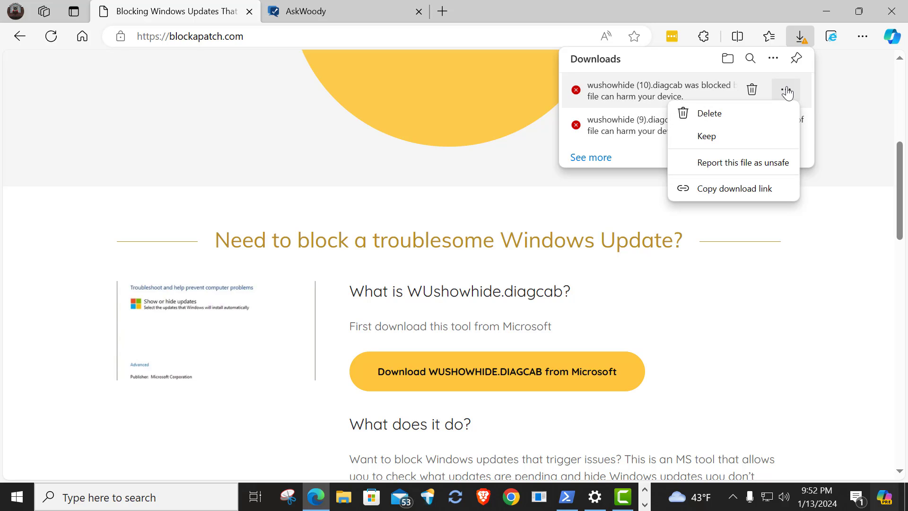
mouse_move(705, 136)
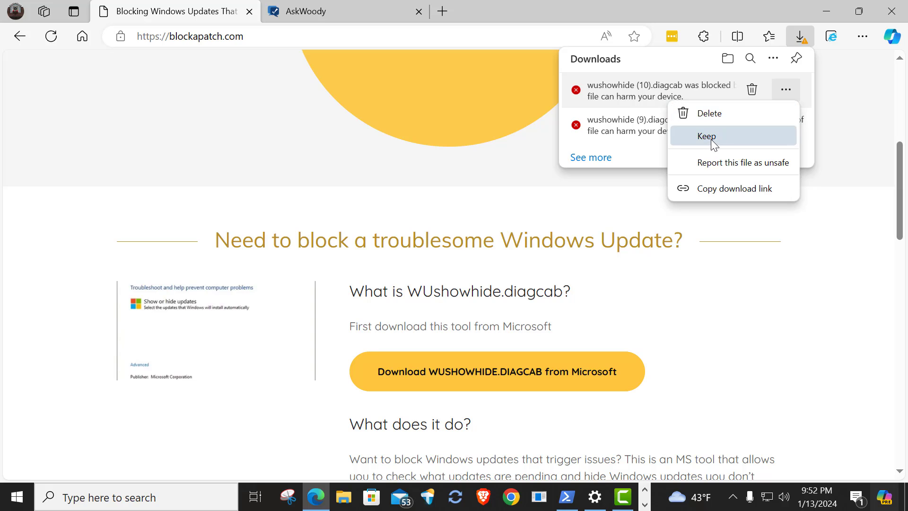
click(705, 136)
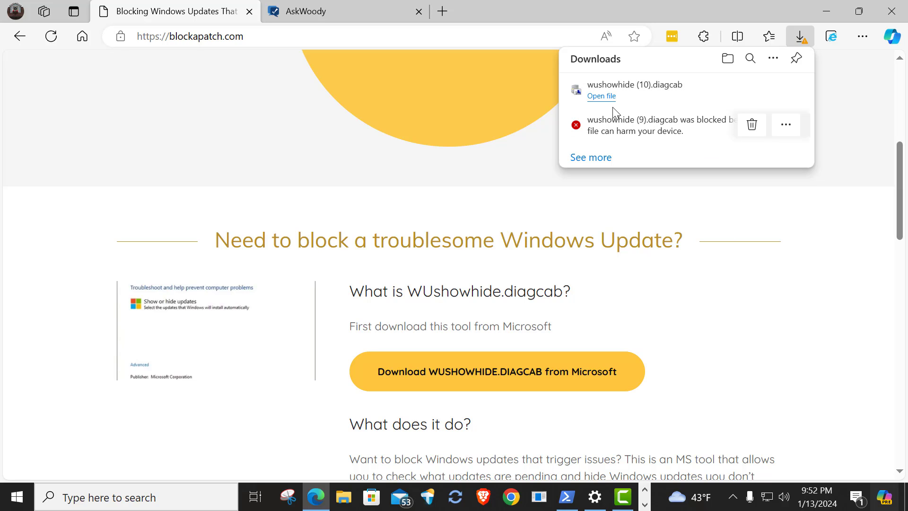
mouse_move(607, 98)
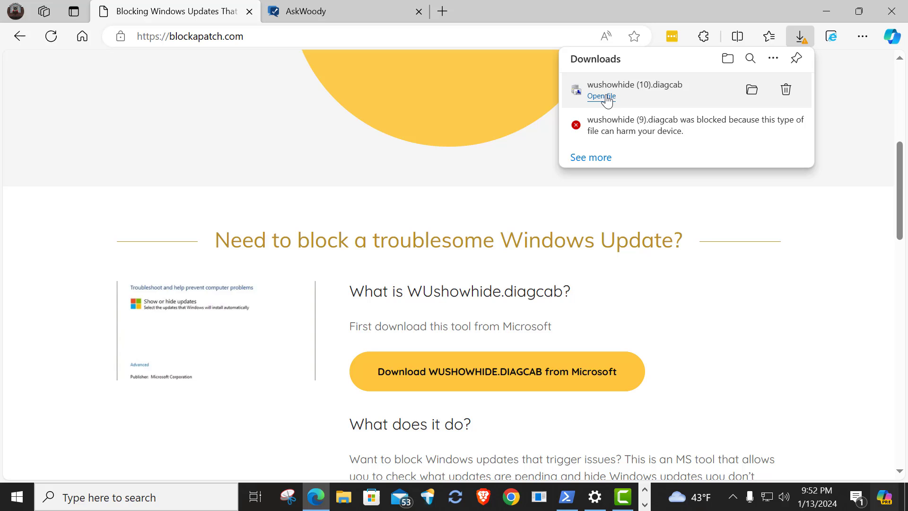
Step: Open wushowhide (10).diagcab and move past the troubleshooter's welcome page
click(600, 96)
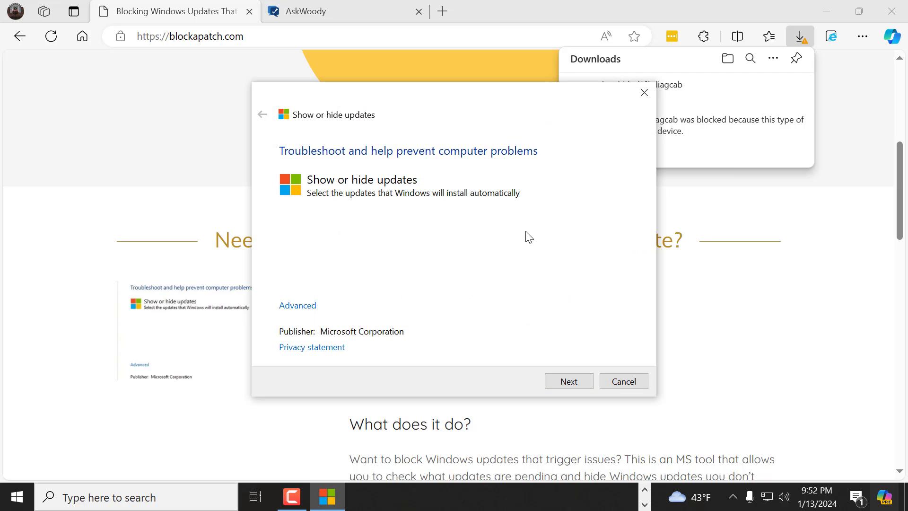
mouse_move(498, 307)
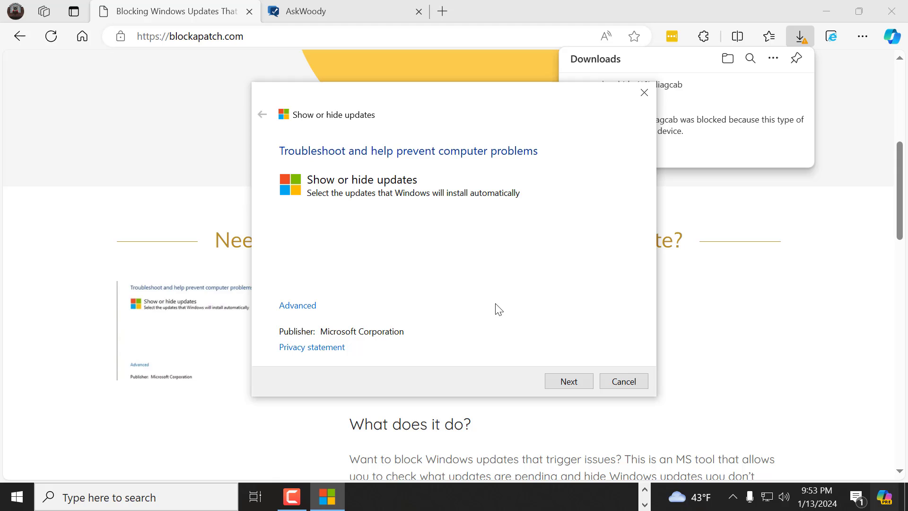
mouse_move(375, 153)
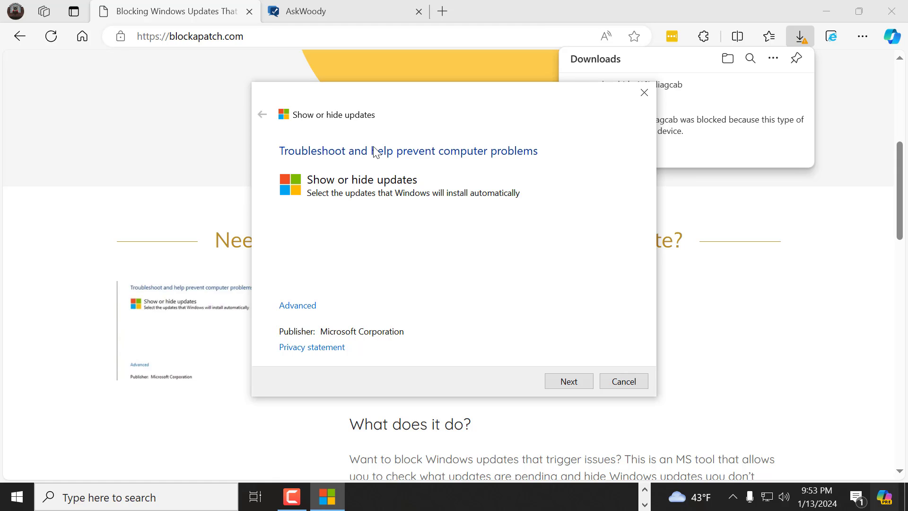
mouse_move(379, 159)
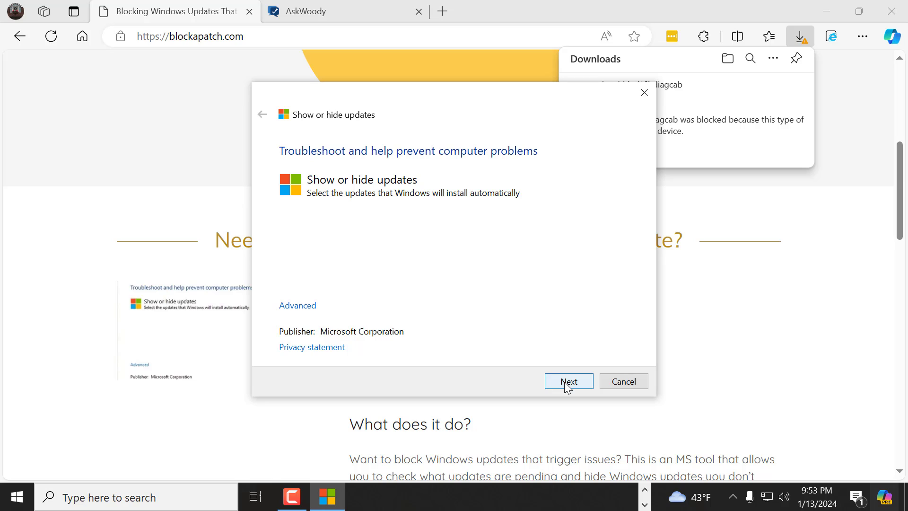
click(568, 381)
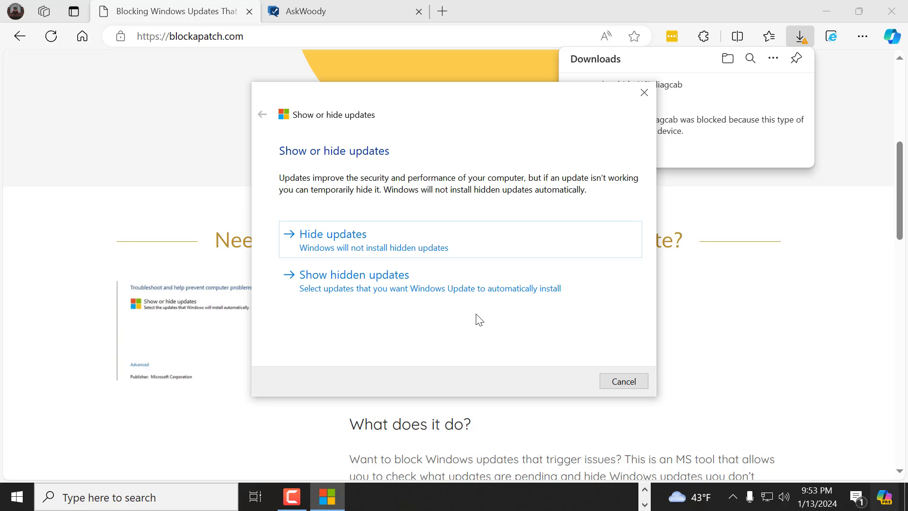
Step: Hide the 2024-01 Security Update KB5034441 via 'Hide updates'
click(333, 233)
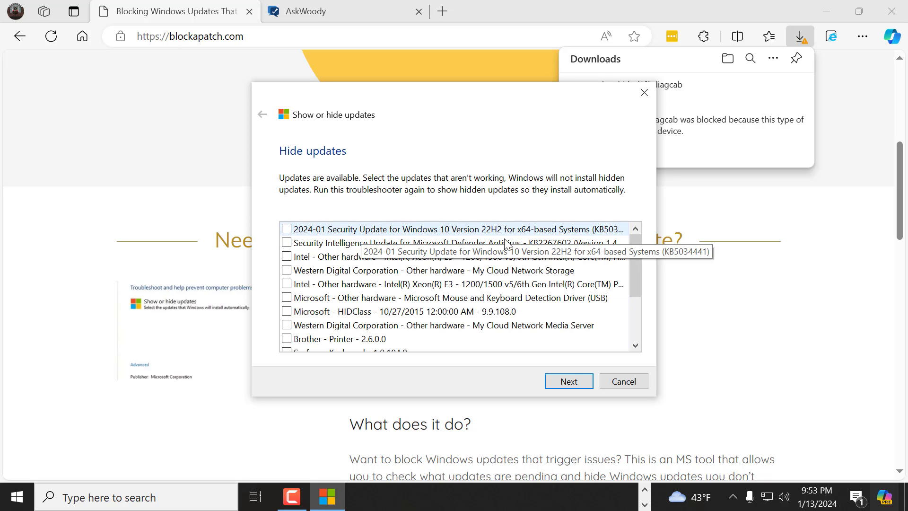
mouse_move(583, 233)
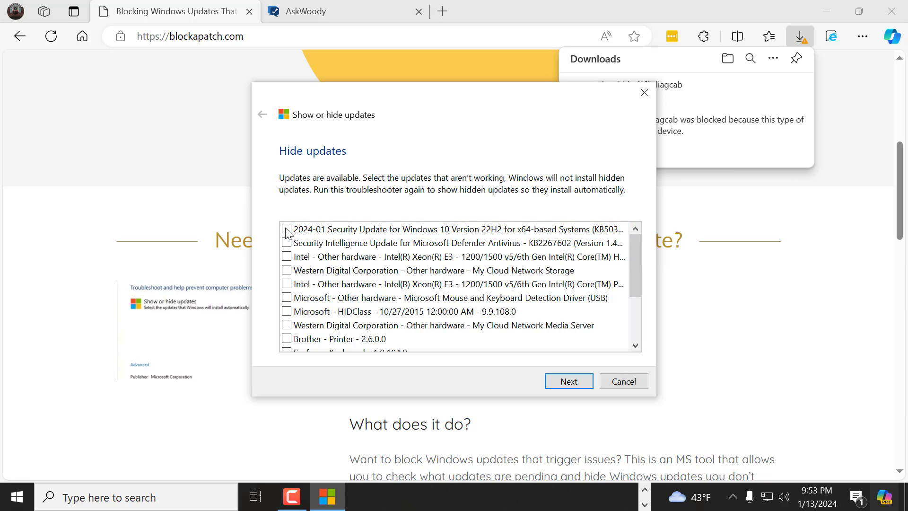
click(286, 229)
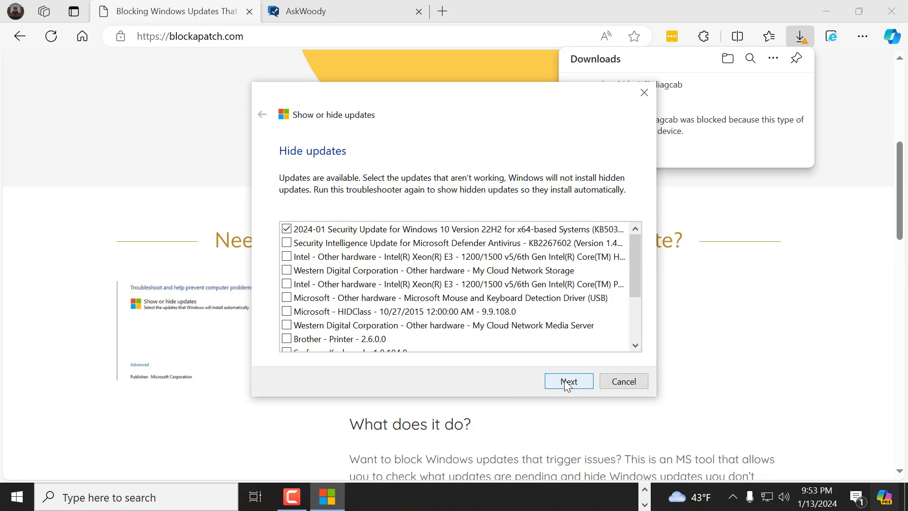
click(567, 381)
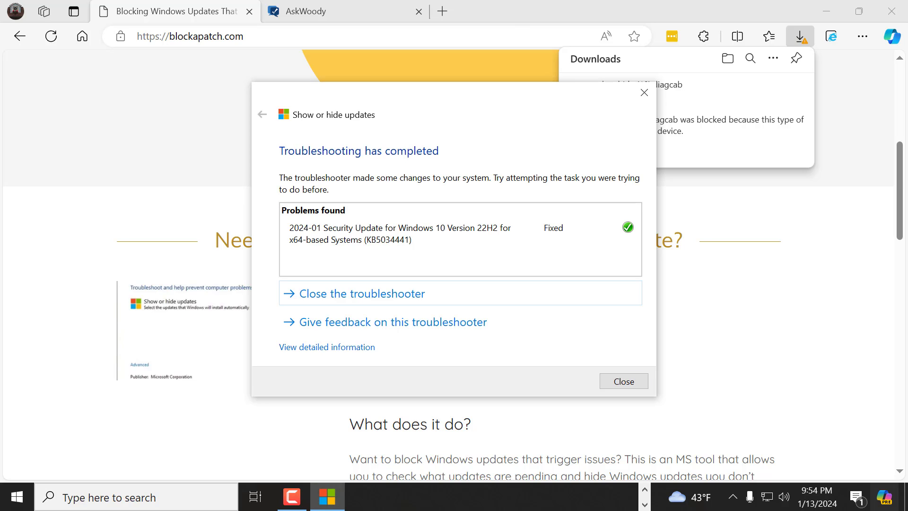
mouse_move(405, 198)
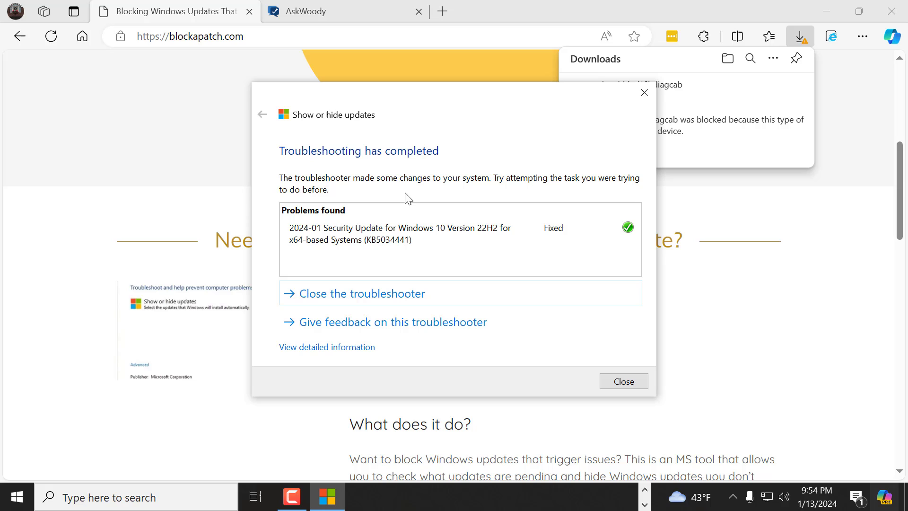
mouse_move(356, 214)
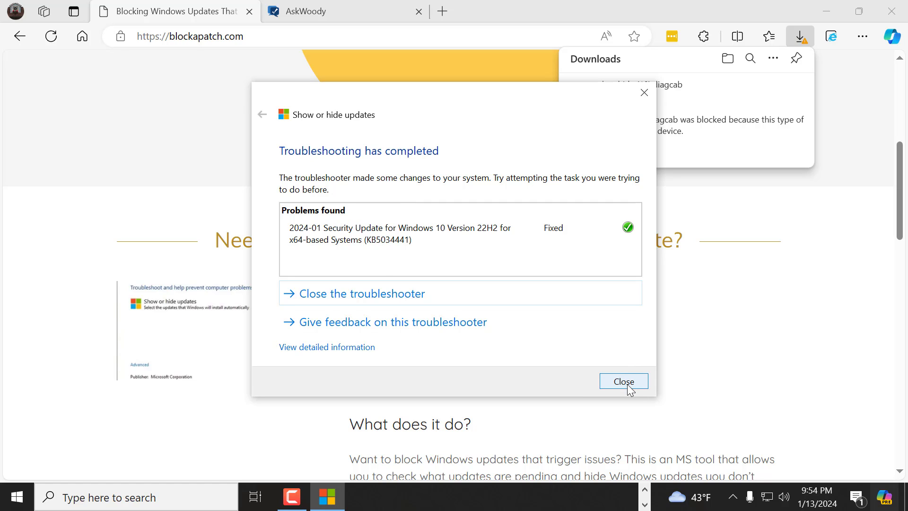
Step: Close the finished troubleshooter and switch to the AskWoody tab in Edge
click(623, 381)
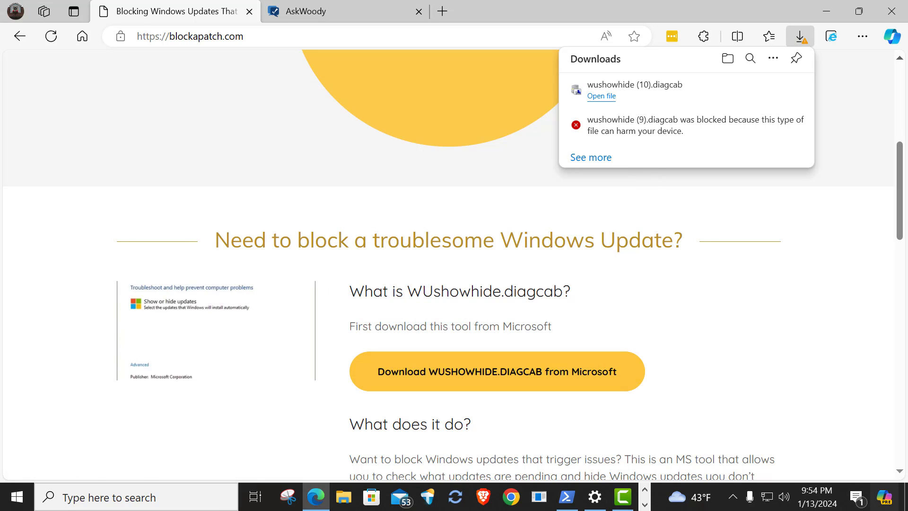
click(344, 11)
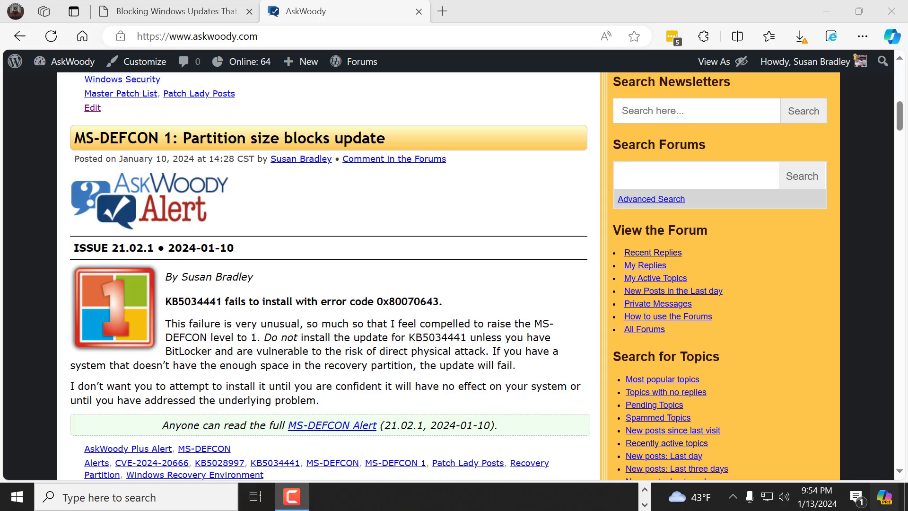